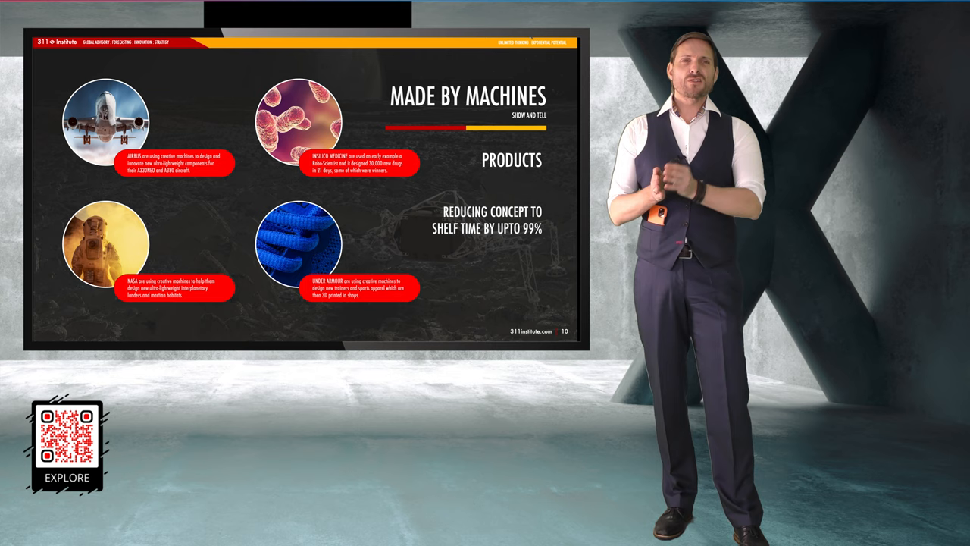
{"action": "key", "text": "right"}
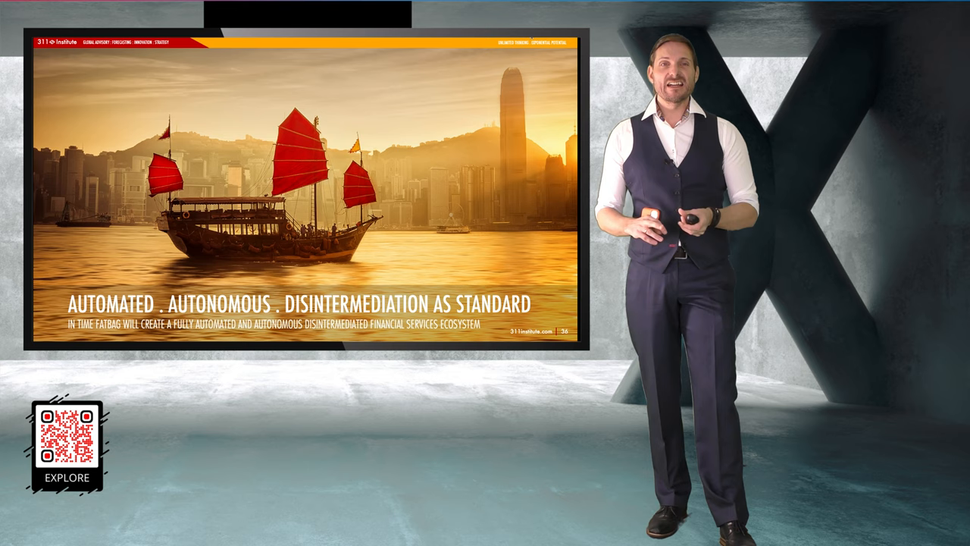
{"action": "key", "text": "right"}
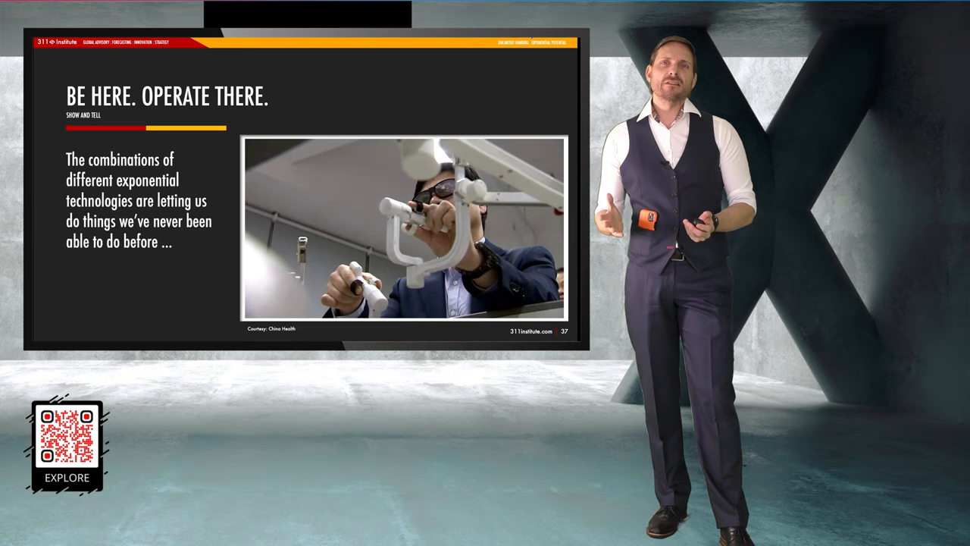